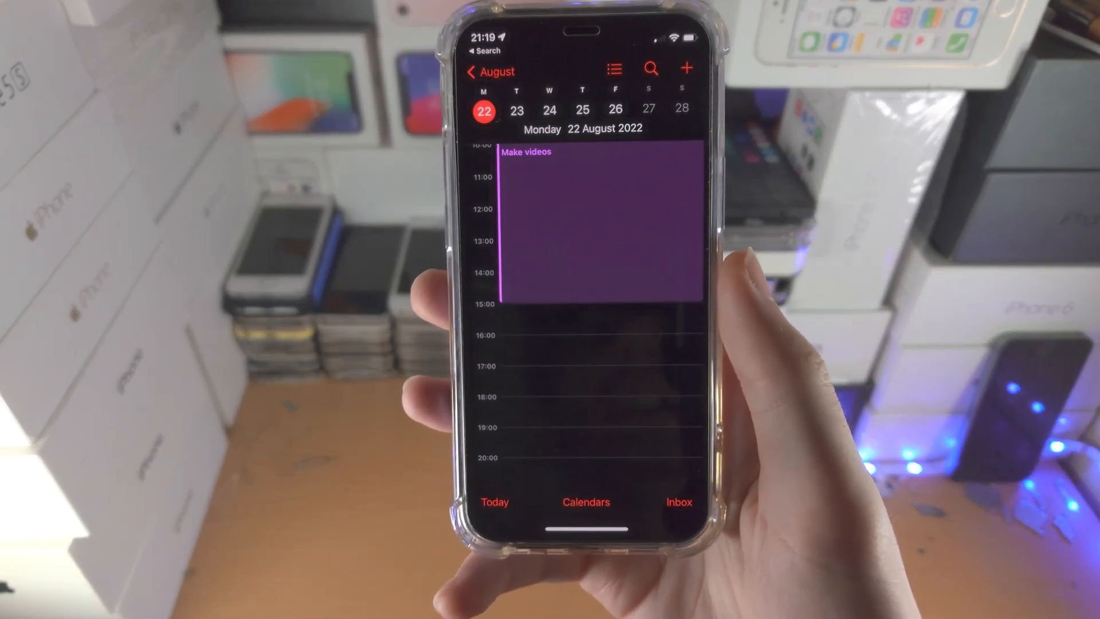
- Add a new calendar named 'Test' with a red colour
{"action": "scroll", "scroll_direction": "down", "scroll_amount": 3}
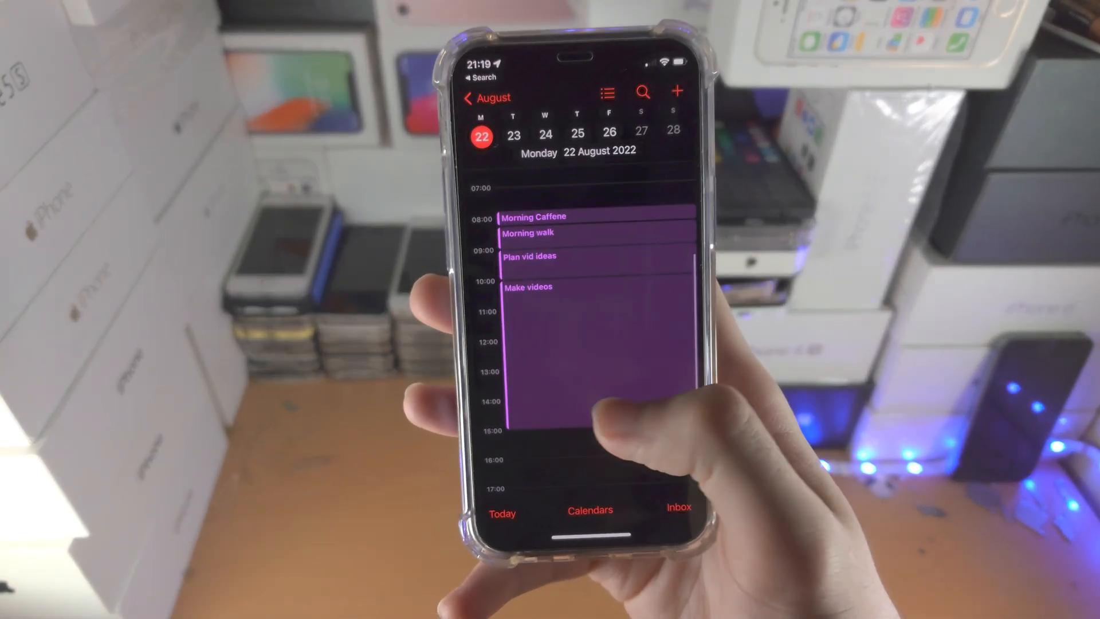
{"action": "left_click", "coordinate": [568, 315]}
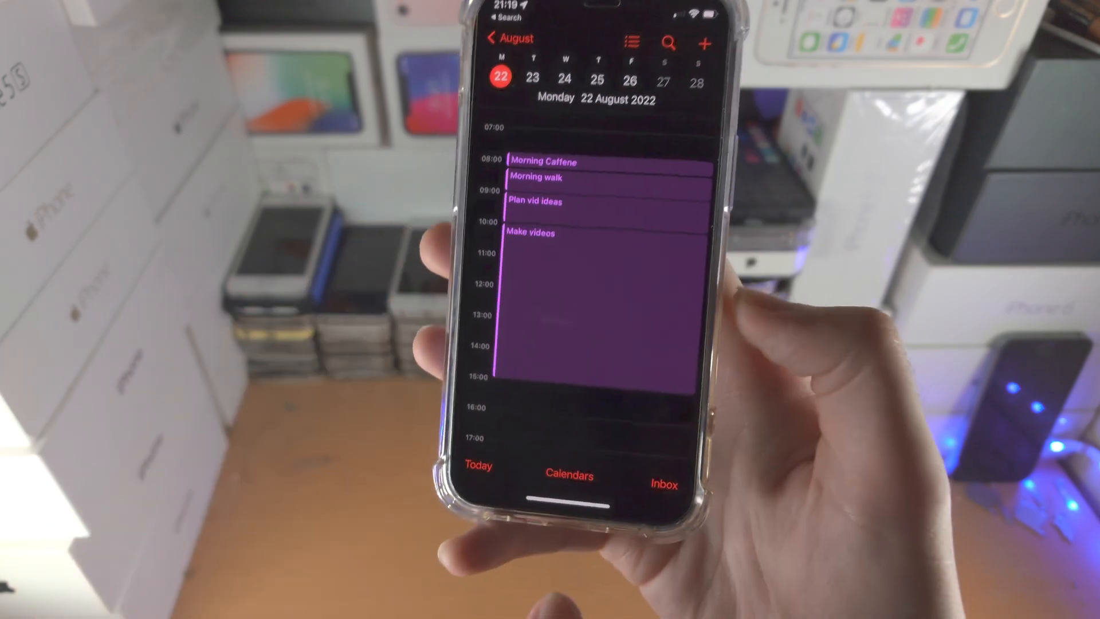
{"action": "left_click", "coordinate": [570, 474]}
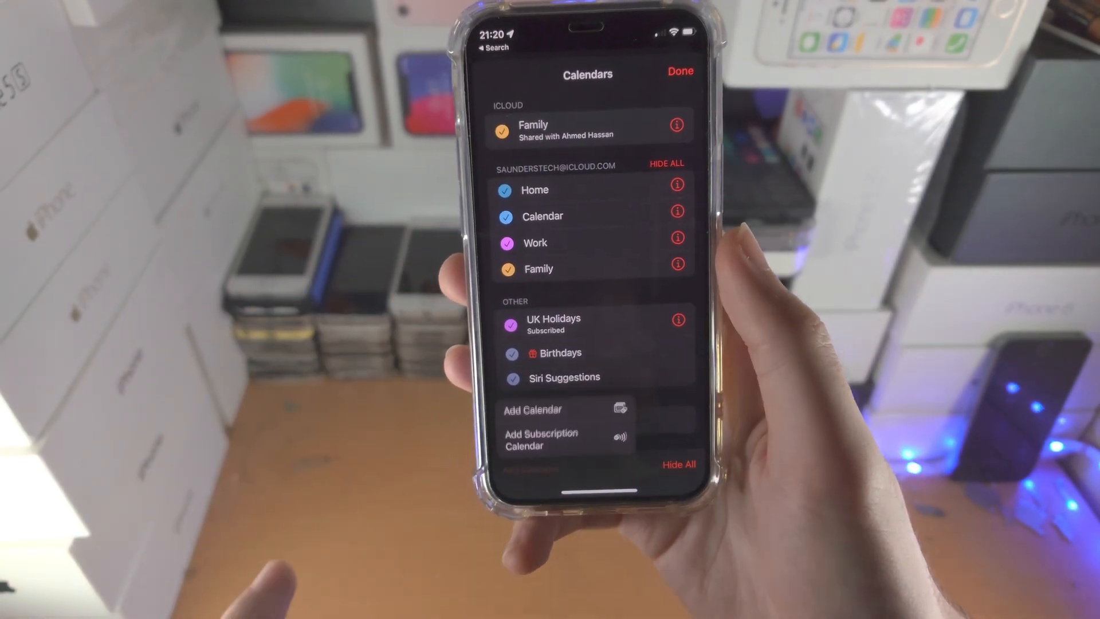
{"action": "left_click", "coordinate": [532, 409]}
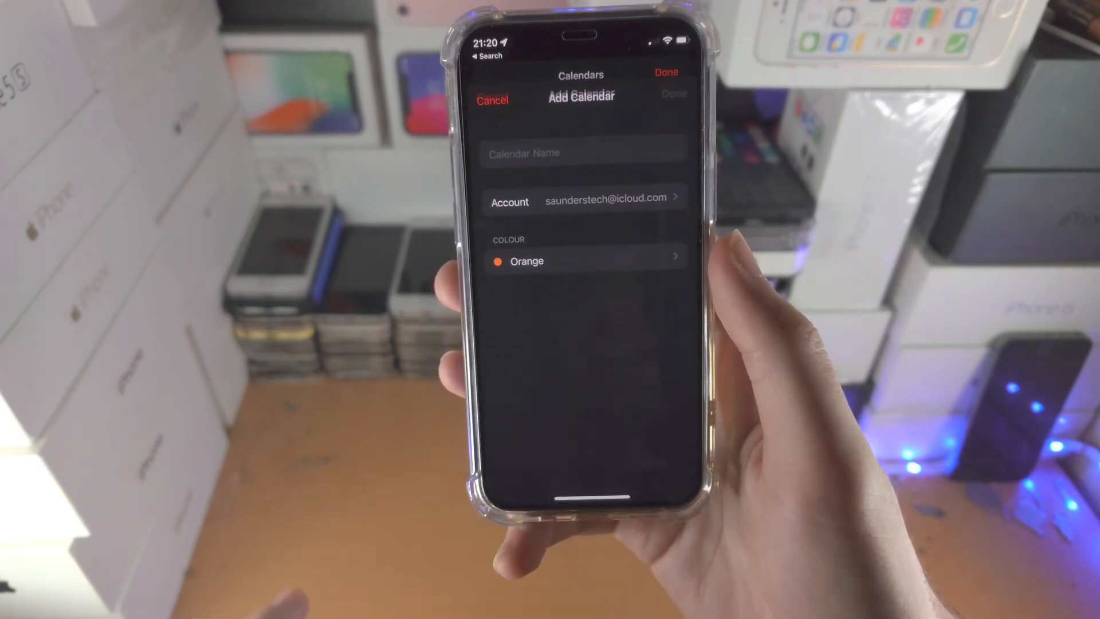
{"action": "left_click", "coordinate": [583, 261]}
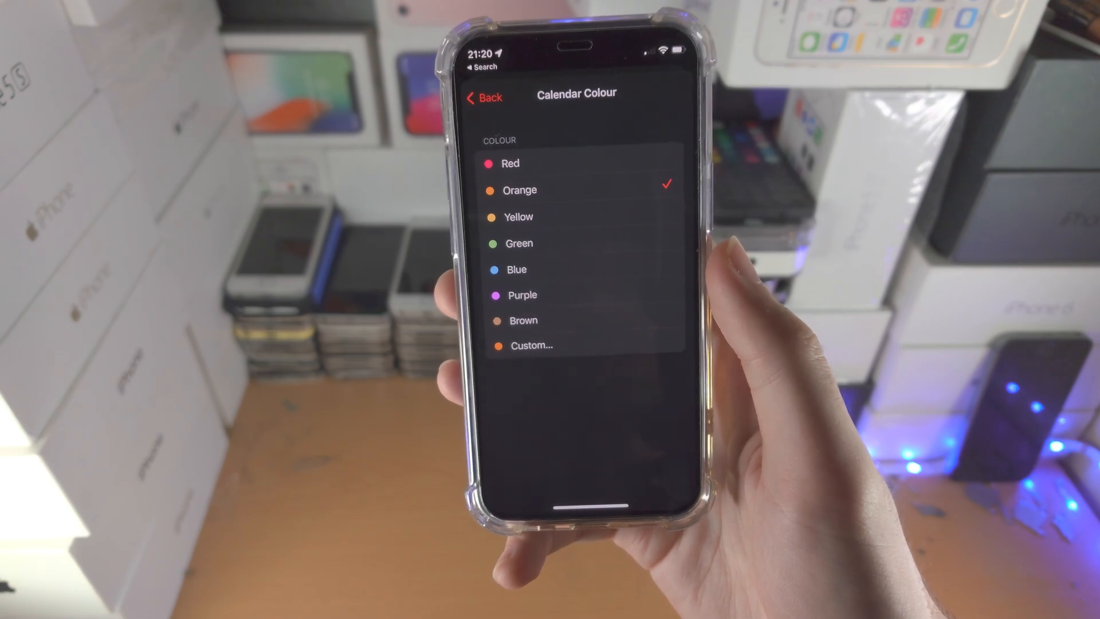
{"action": "left_click", "coordinate": [530, 344]}
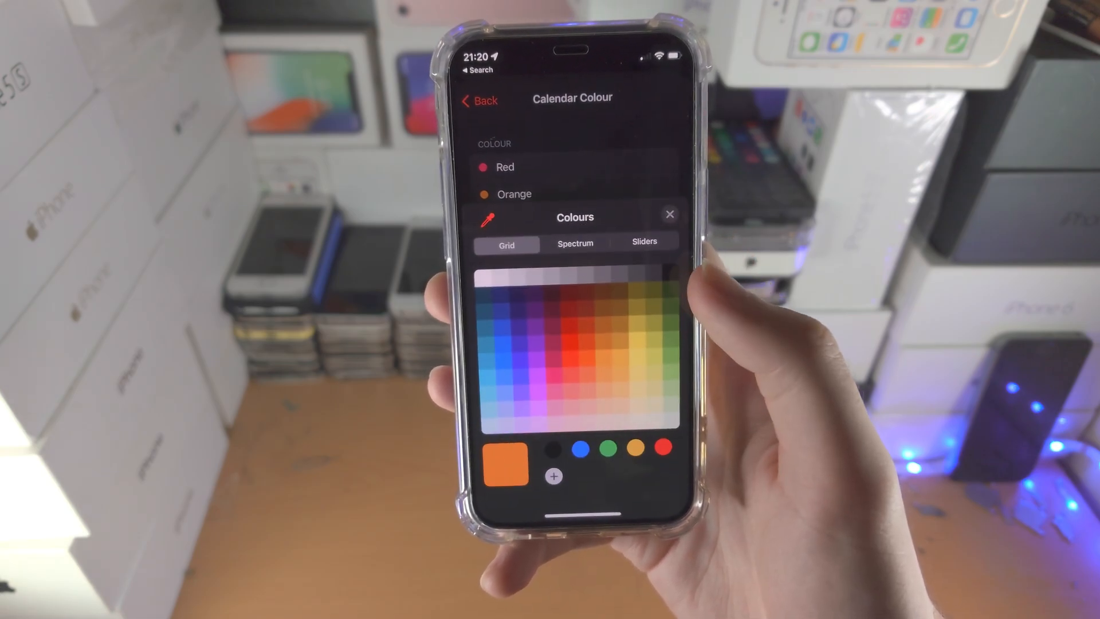
{"action": "left_click", "coordinate": [669, 214]}
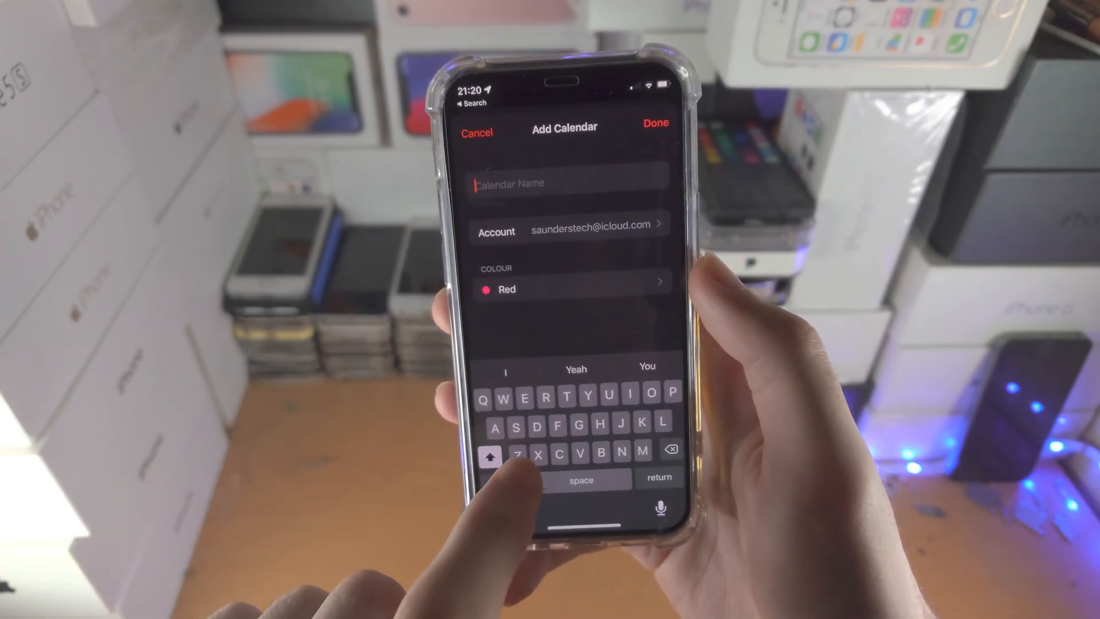
{"action": "type", "text": "Test"}
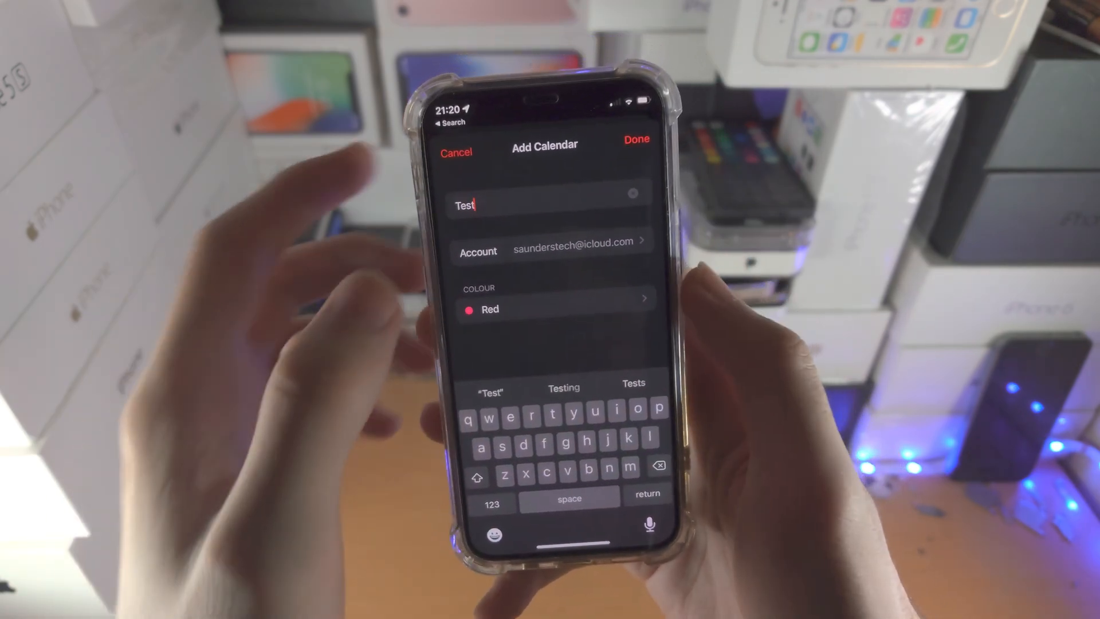
{"action": "left_click", "coordinate": [635, 139]}
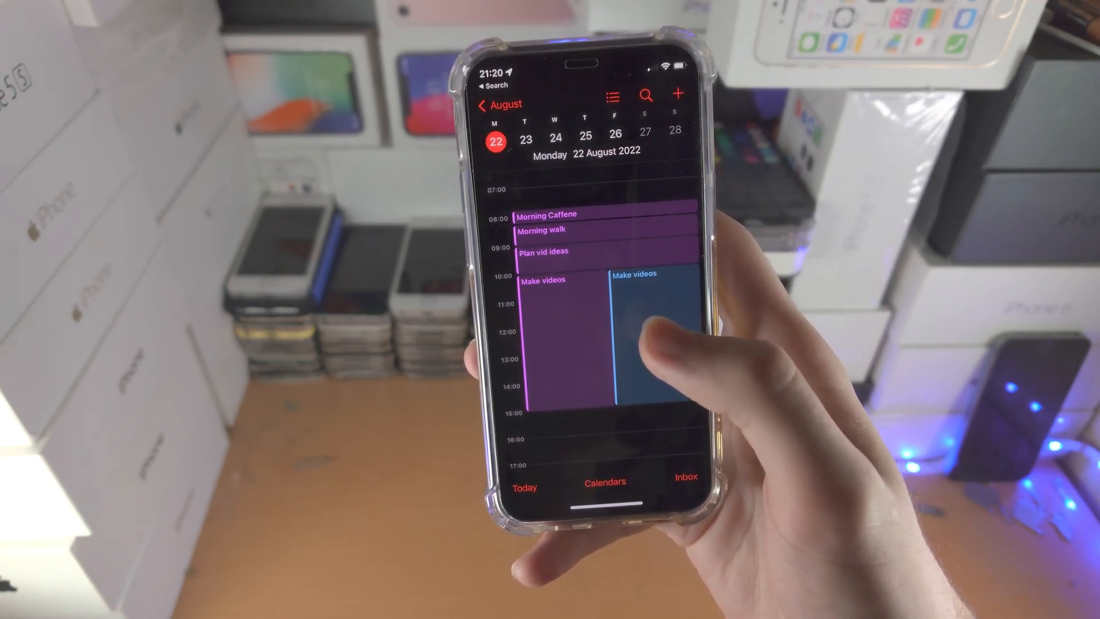
- Move Make videos into the Test calendar and show Plan vid ideas' calendar choices
{"action": "left_click", "coordinate": [543, 279]}
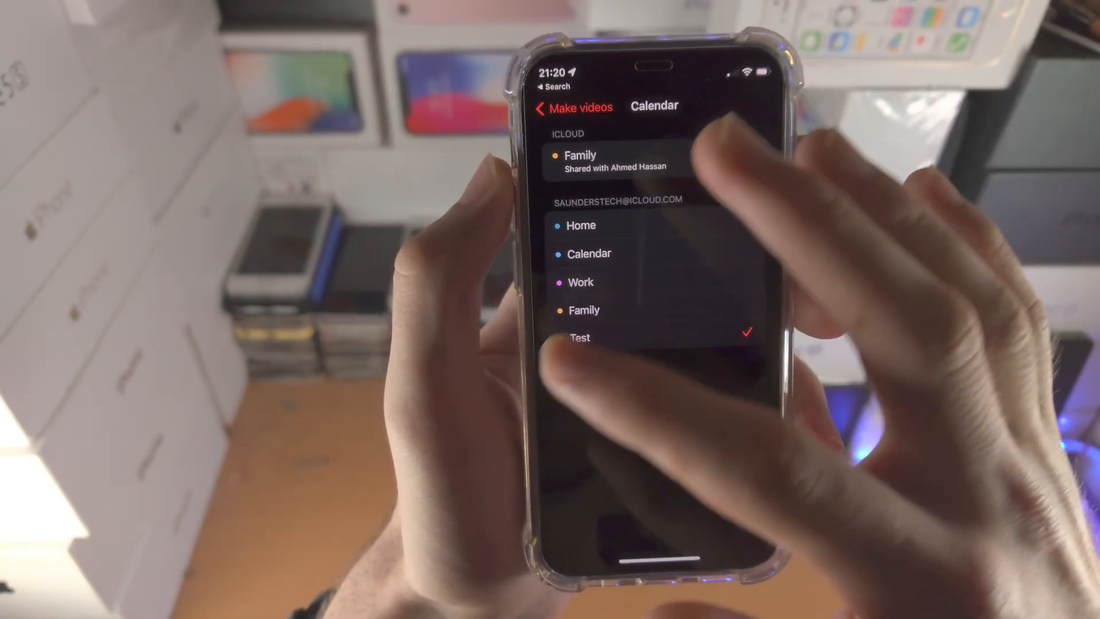
{"action": "left_click", "coordinate": [574, 107]}
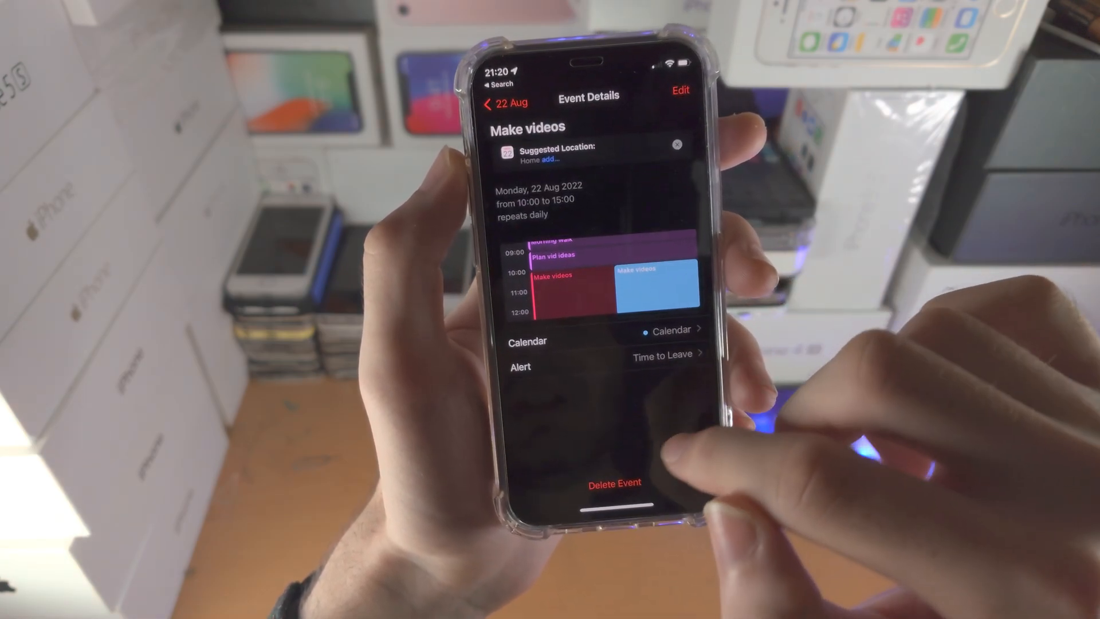
{"action": "left_click", "coordinate": [614, 483]}
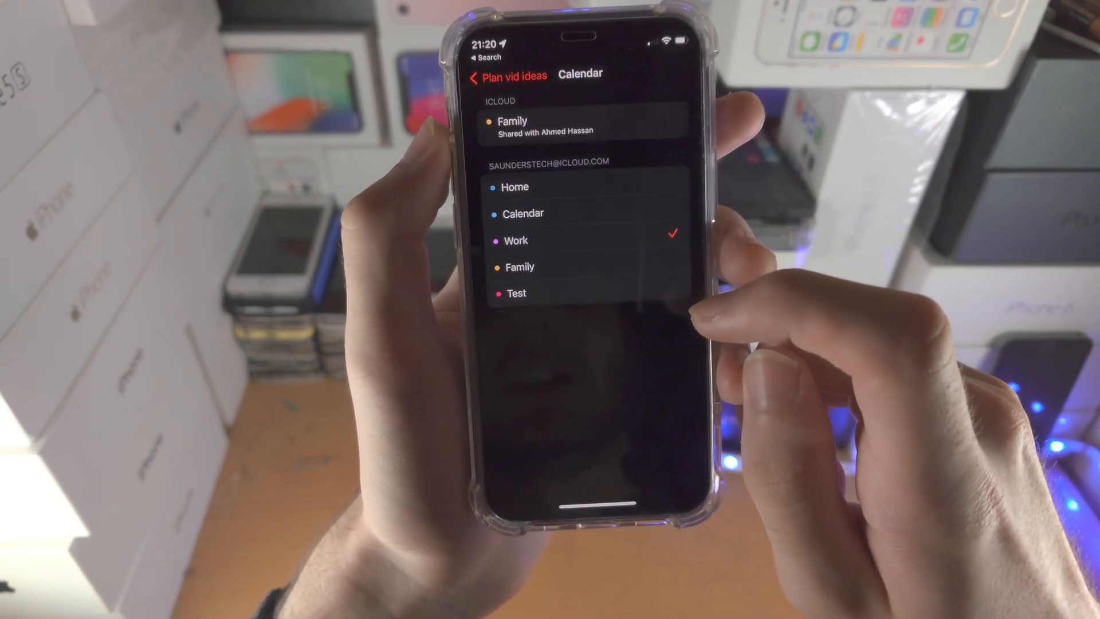
- Switch Plan vid ideas to the Family calendar, then show the calendars list
{"action": "left_click", "coordinate": [506, 75]}
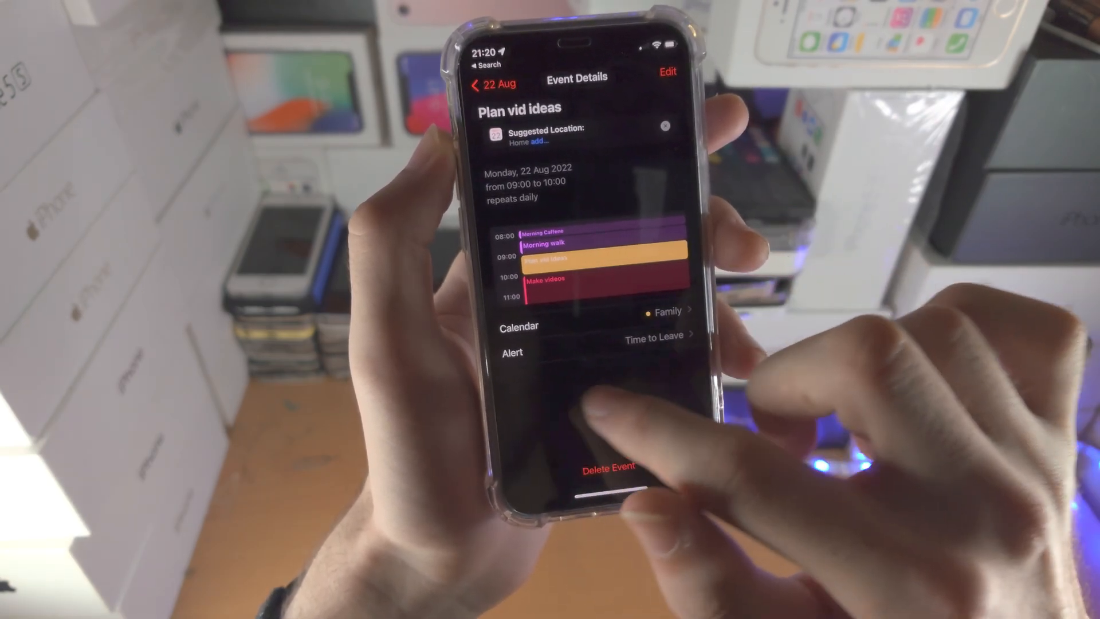
{"action": "left_click", "coordinate": [491, 84]}
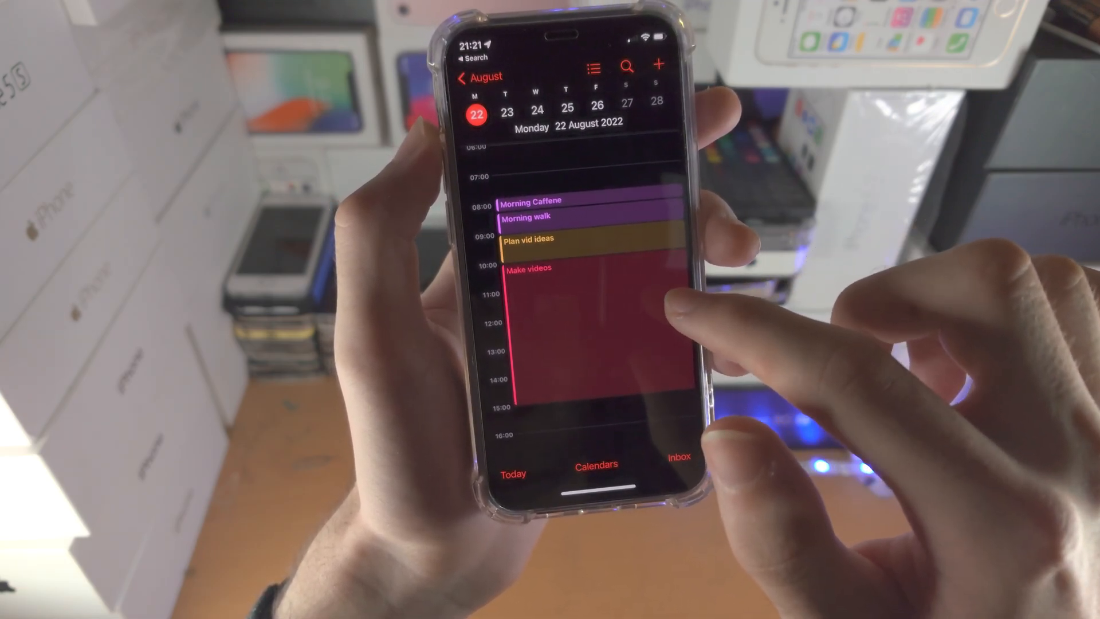
{"action": "left_click", "coordinate": [594, 464]}
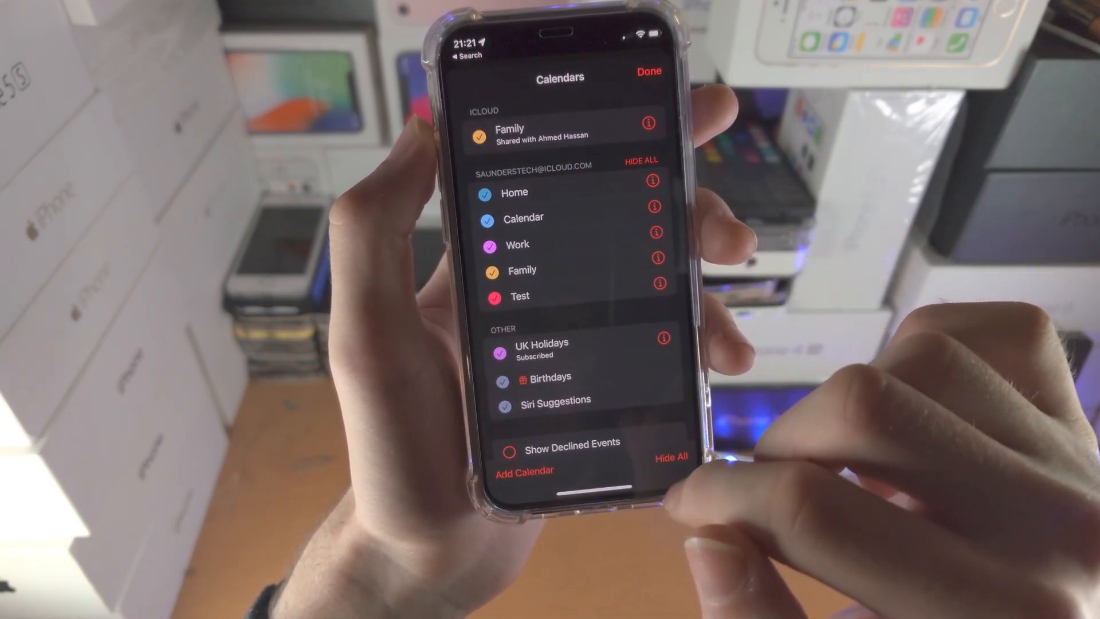